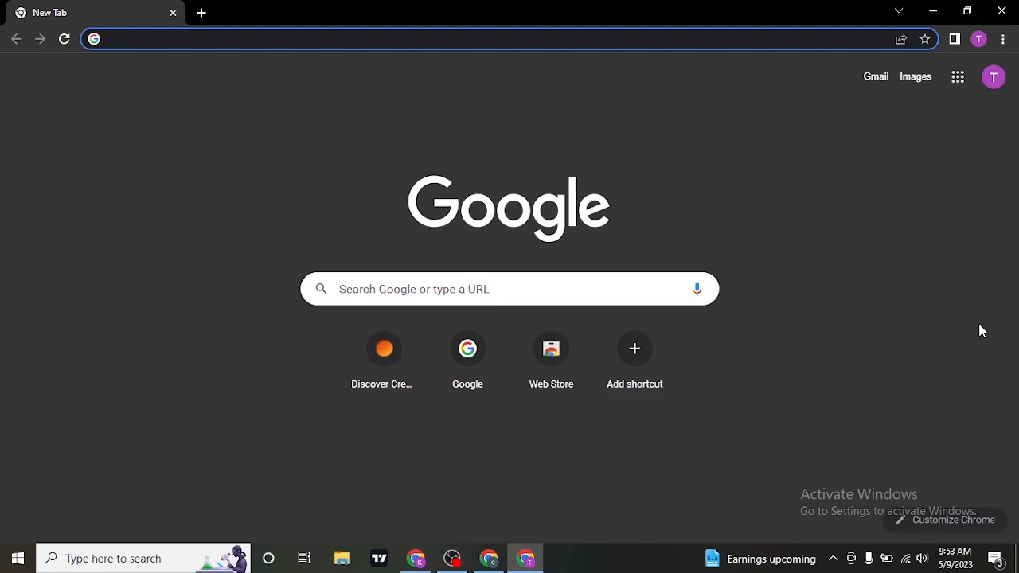
# - Search the web for "discover credit card login" from the new tab
pyautogui.write('discover credit card login')
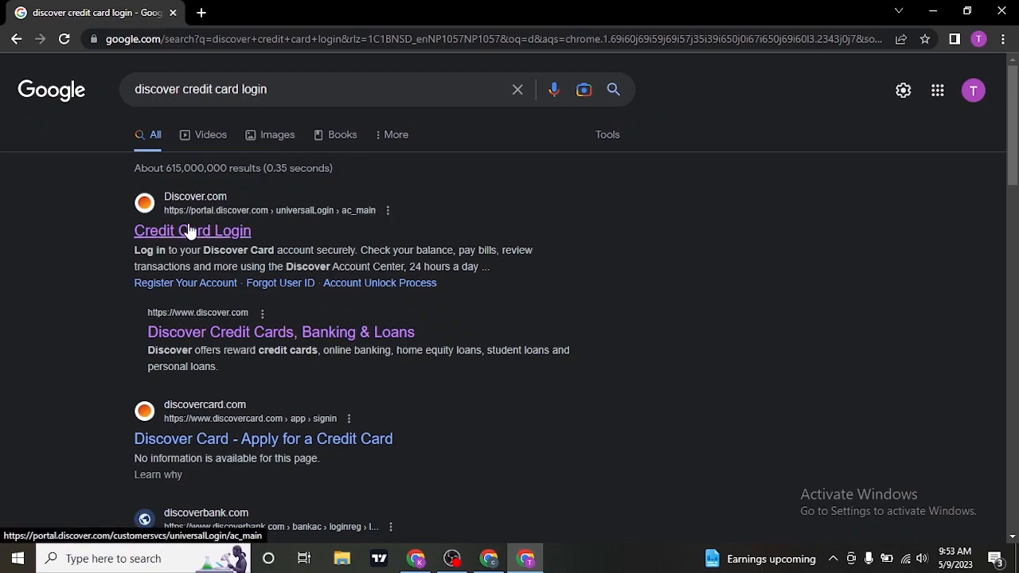
pyautogui.moveTo(220, 200)
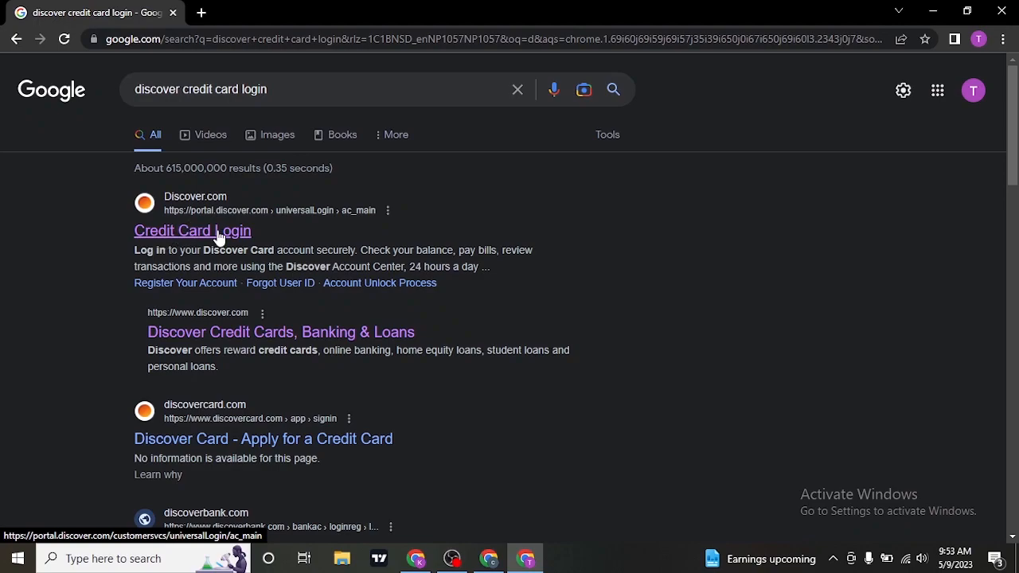
# - Go to Discover's Credit Card Login result to reach the Secure Account Log In page
pyautogui.click(191, 231)
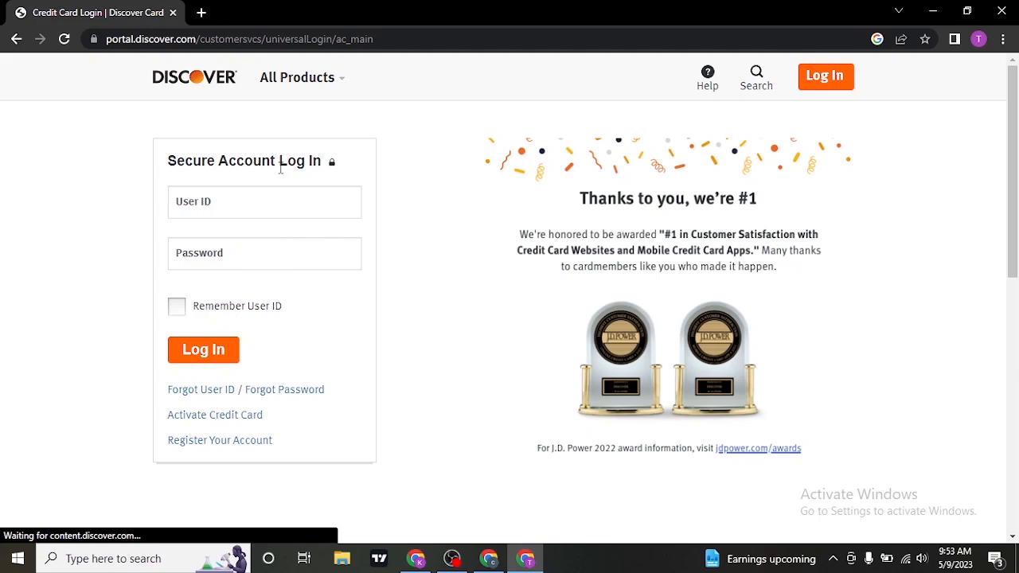
pyautogui.moveTo(519, 157)
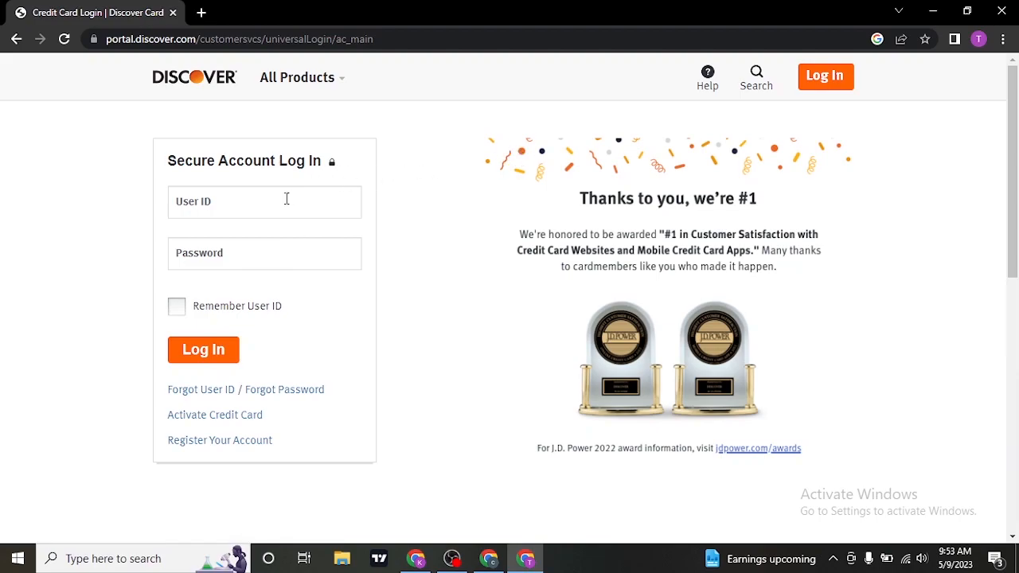
pyautogui.write('taylor22')
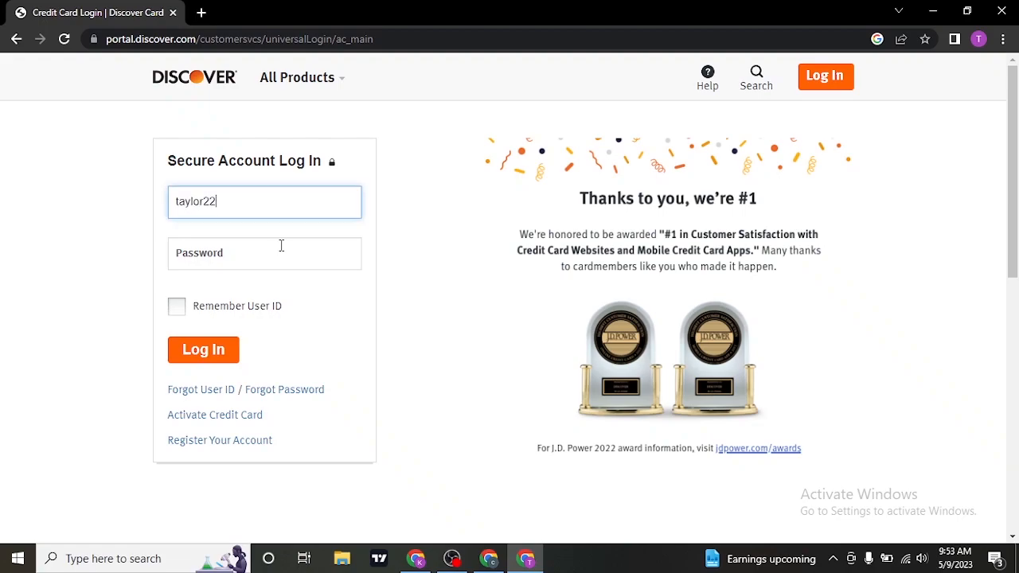
pyautogui.click(264, 254)
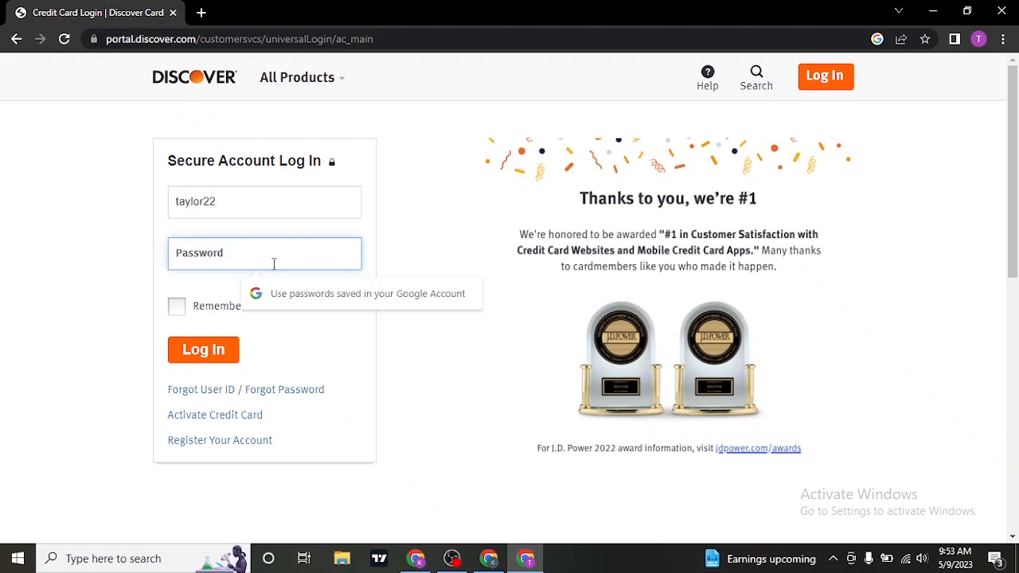
pyautogui.write('•••••••')
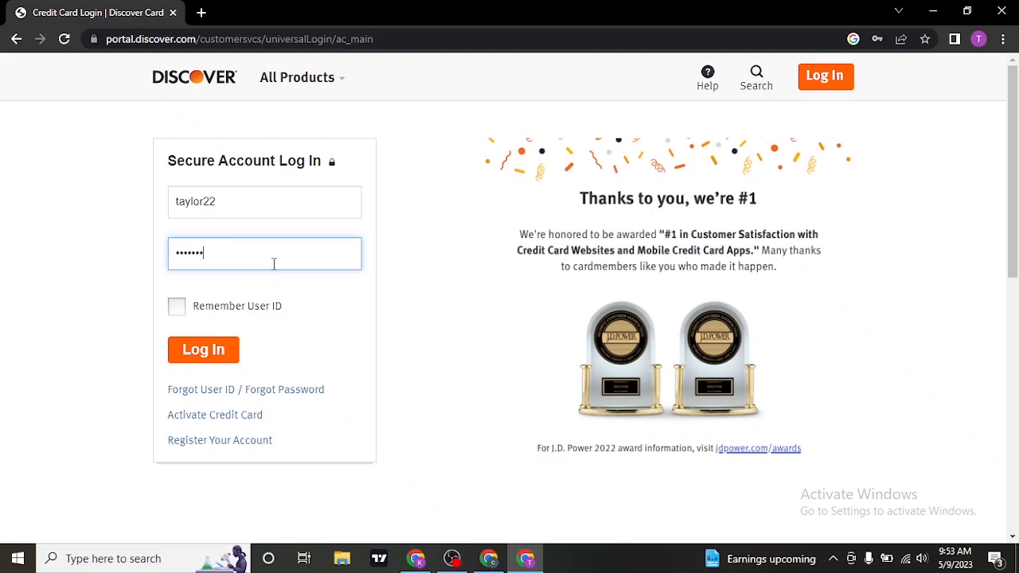
pyautogui.write('2')
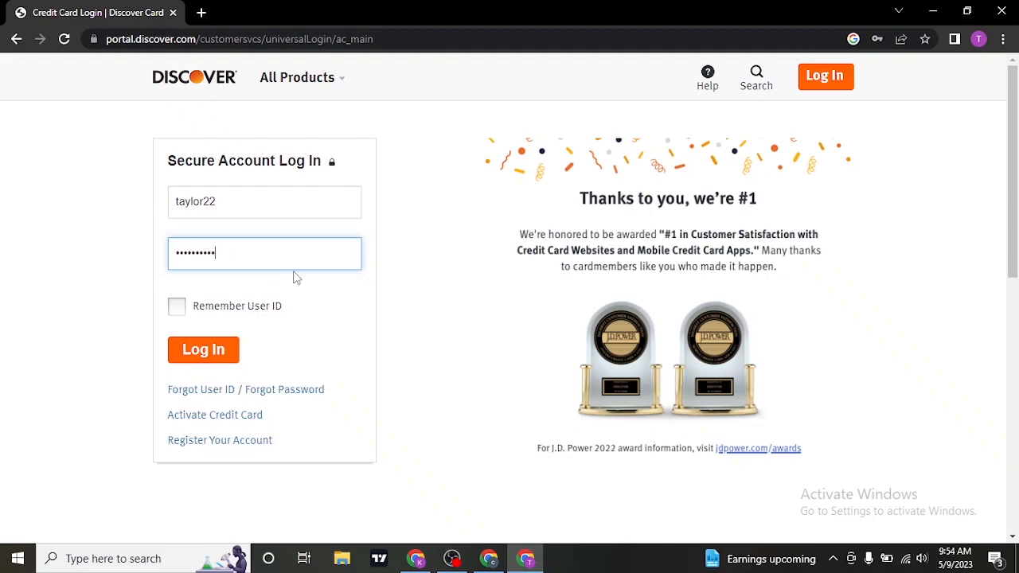
pyautogui.moveTo(520, 306)
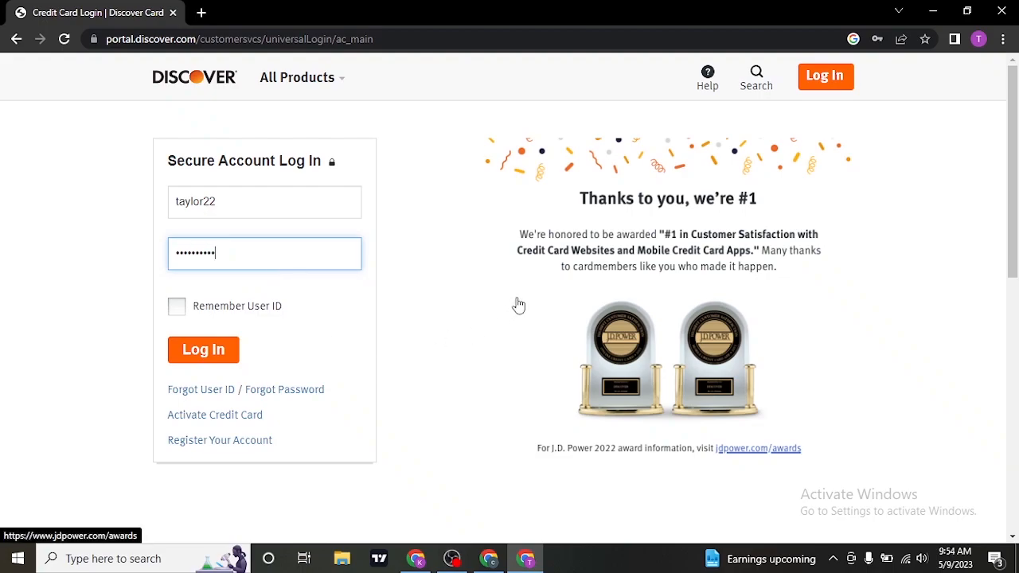
pyautogui.moveTo(201, 388)
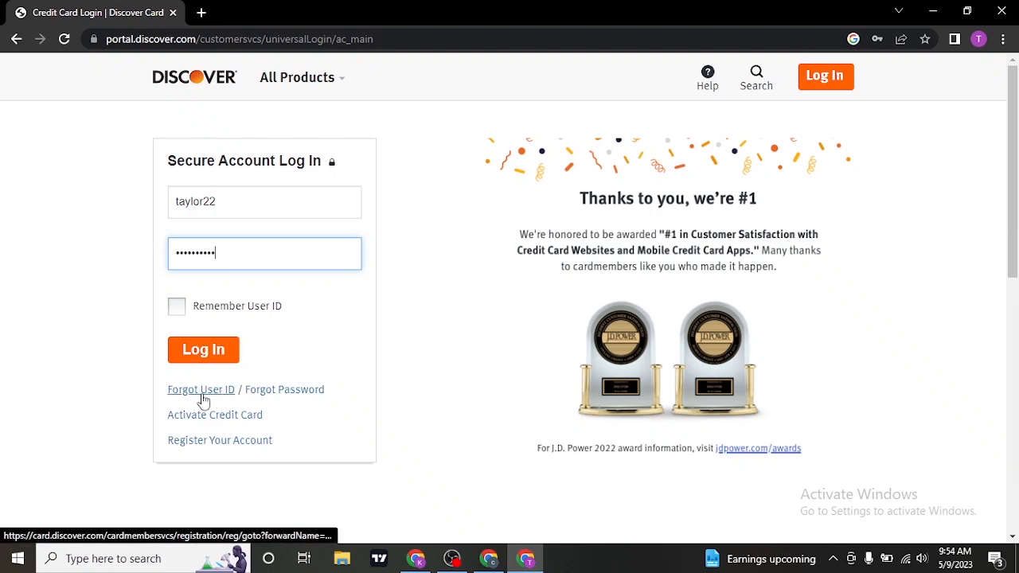
pyautogui.moveTo(279, 403)
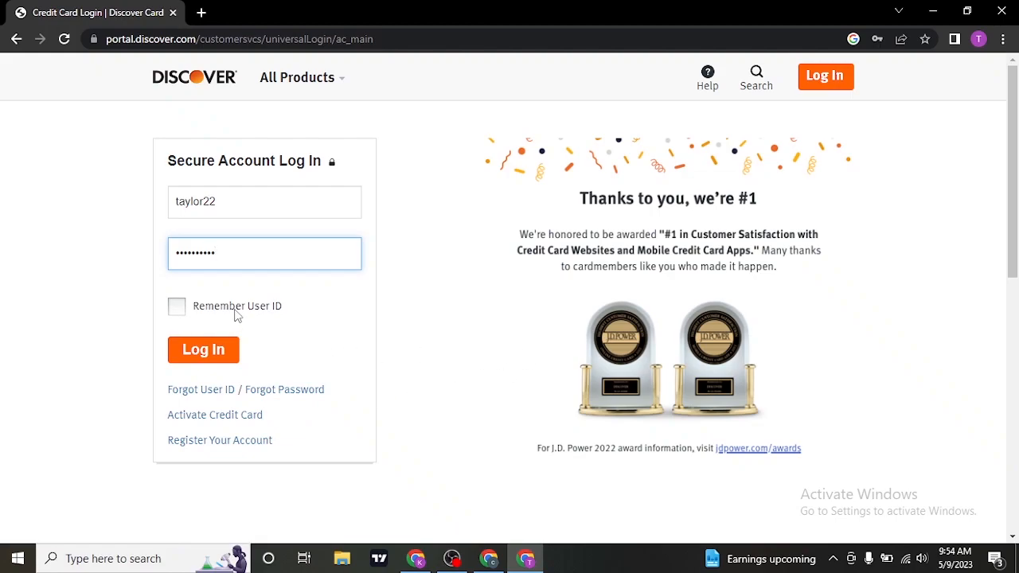
# - Tick Remember User ID on the Discover form, then start a fresh blank browser tab
pyautogui.click(176, 306)
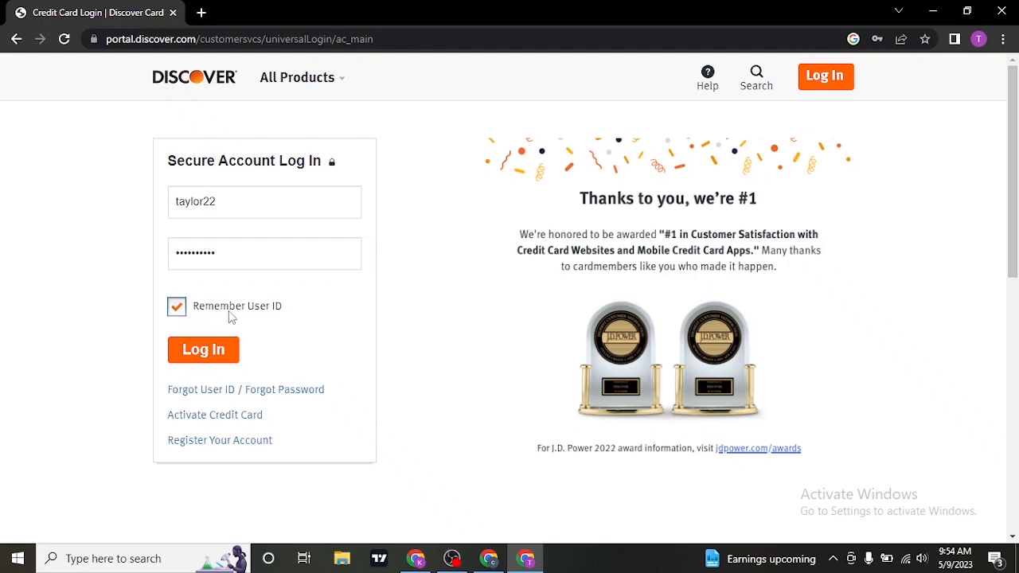
pyautogui.moveTo(239, 315)
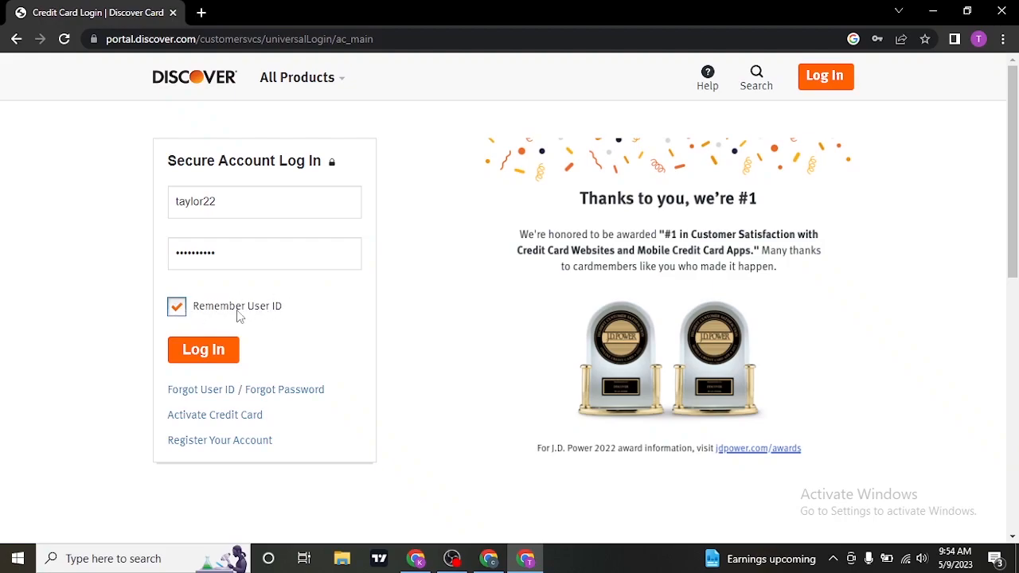
pyautogui.moveTo(252, 185)
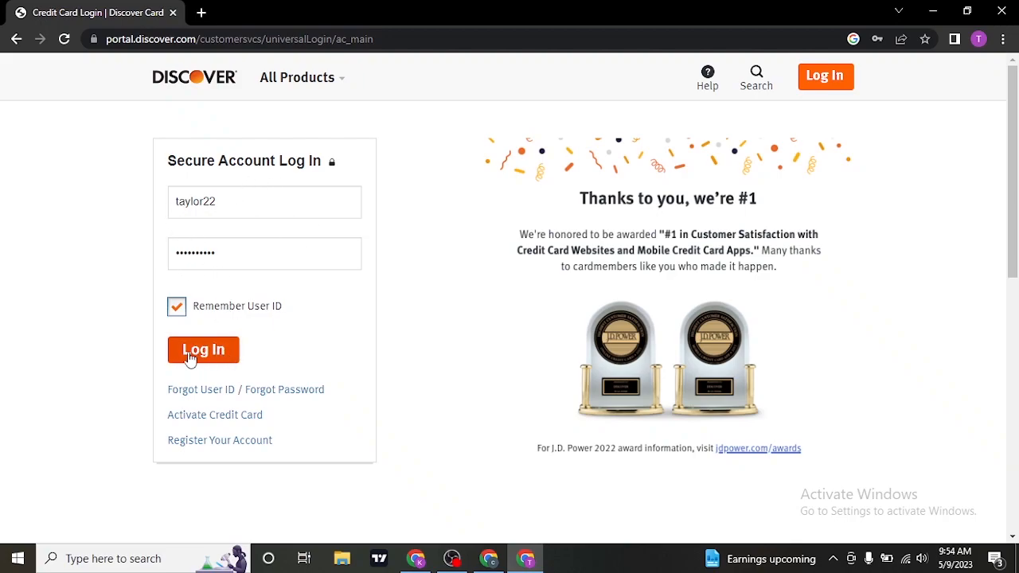
pyautogui.moveTo(459, 320)
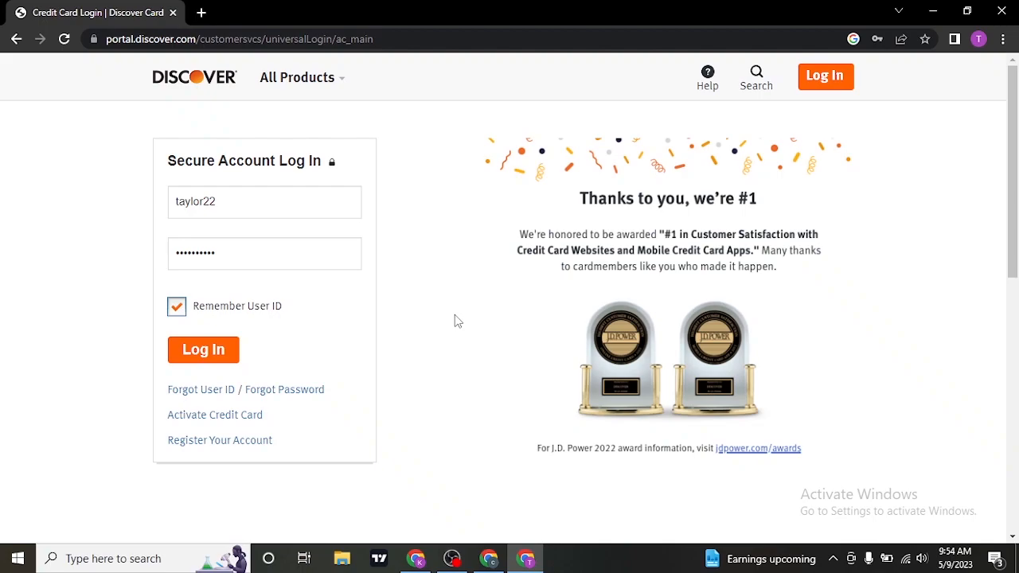
pyautogui.moveTo(213, 414)
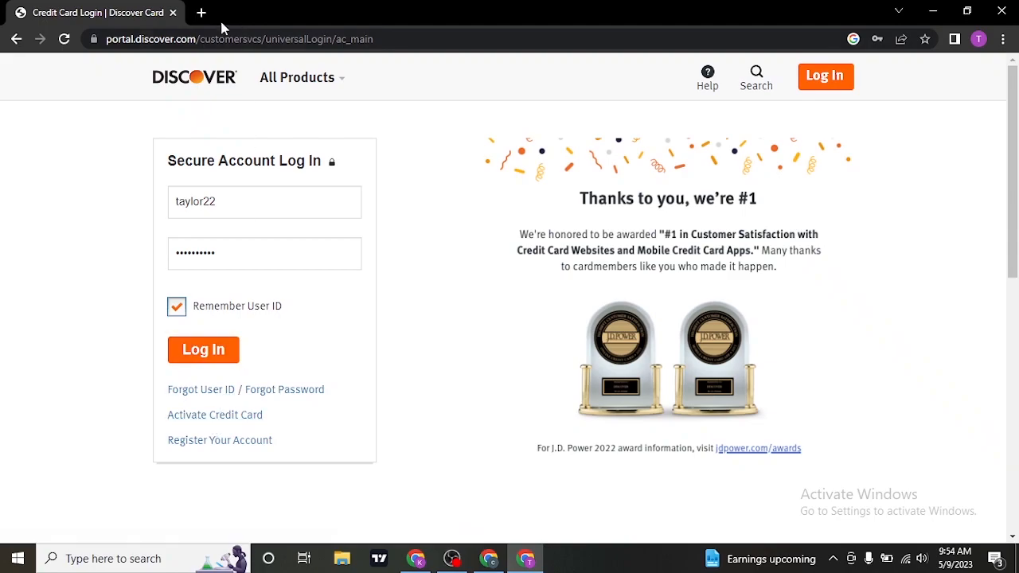
pyautogui.click(200, 13)
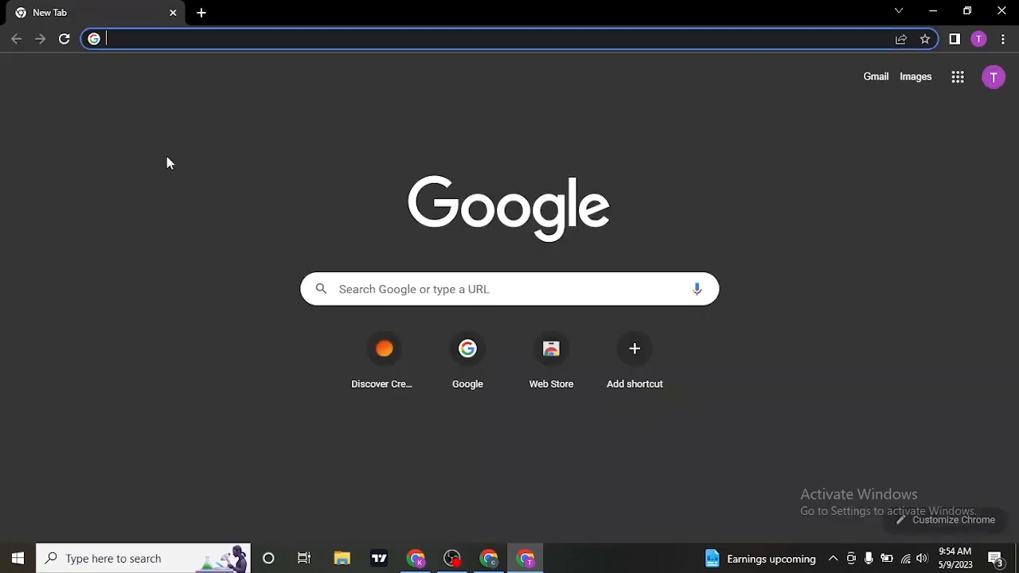